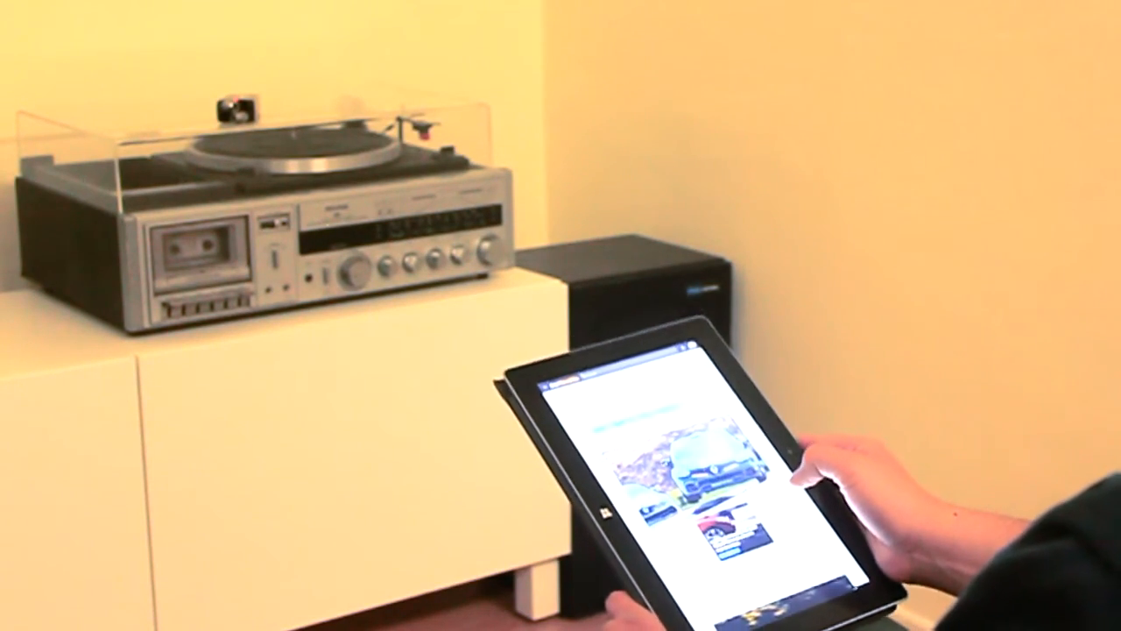
pyautogui.scroll(-3)
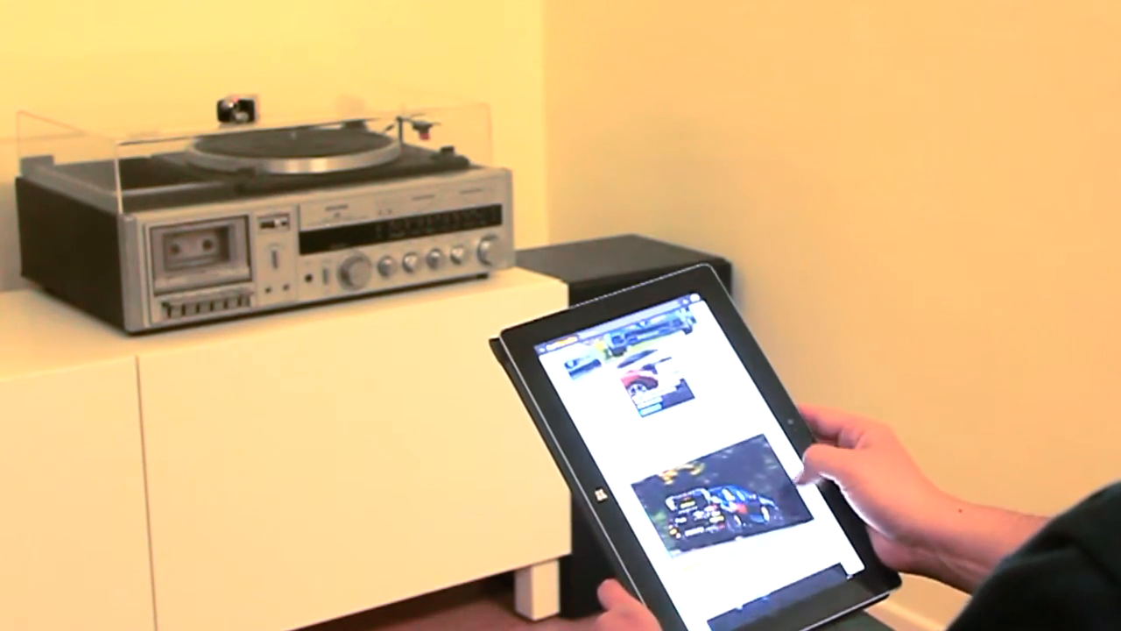
pyautogui.scroll(-3)
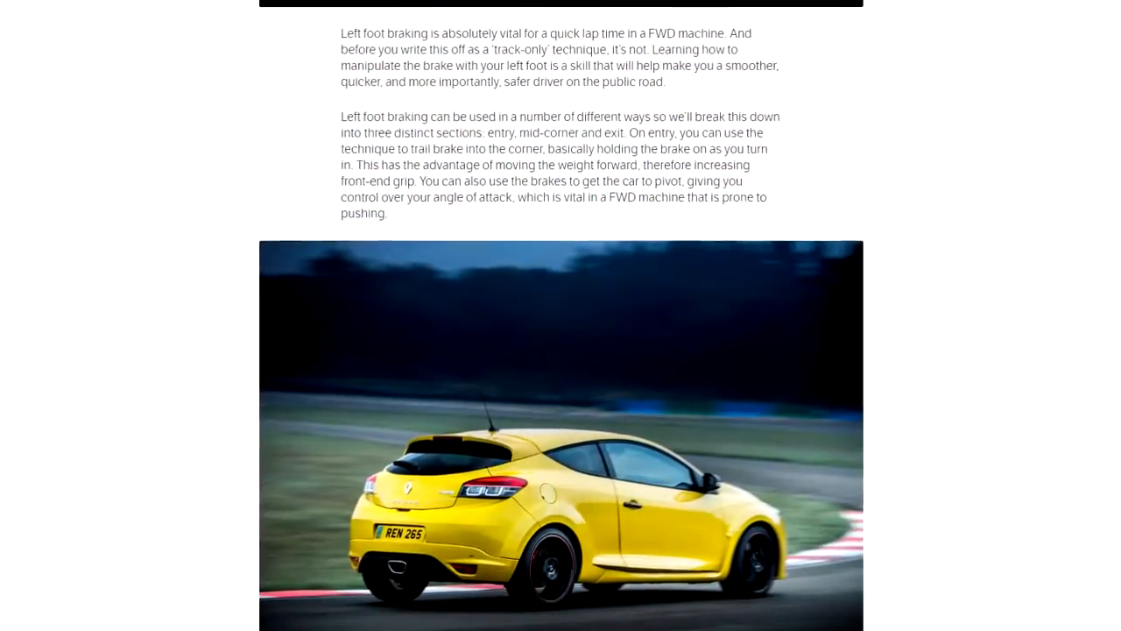
pyautogui.scroll(-3)
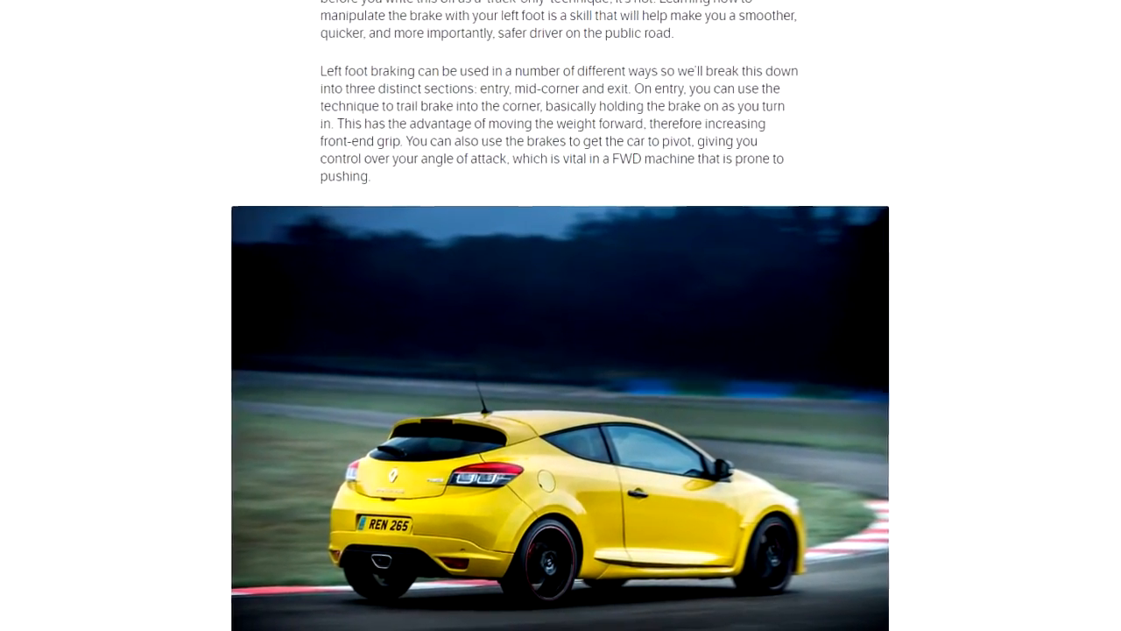
pyautogui.scroll(-3)
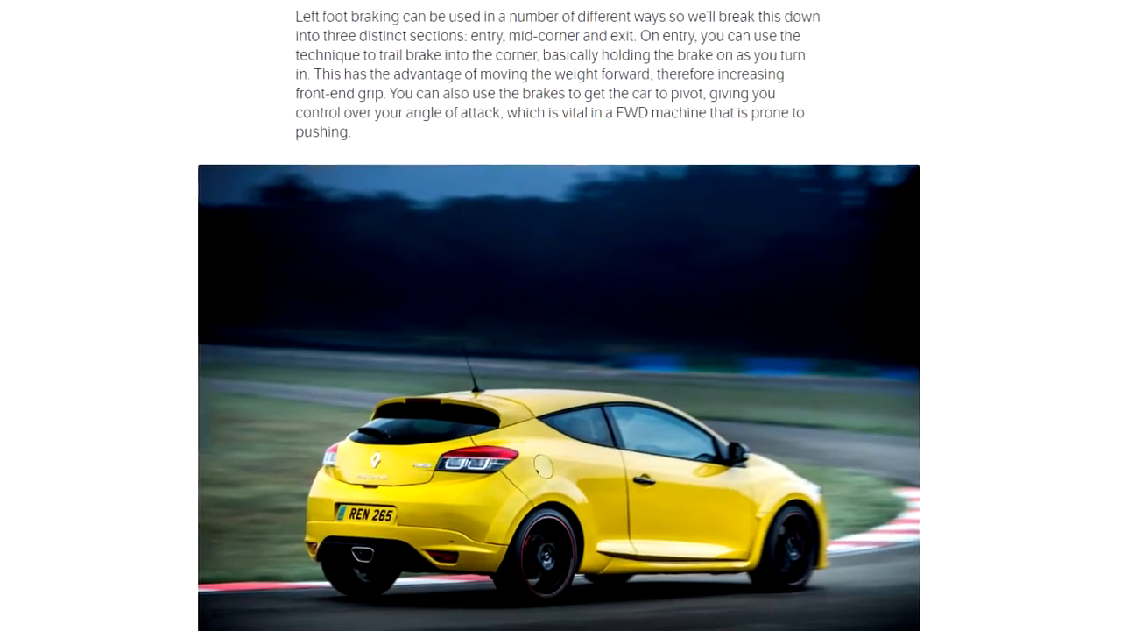
pyautogui.scroll(-3)
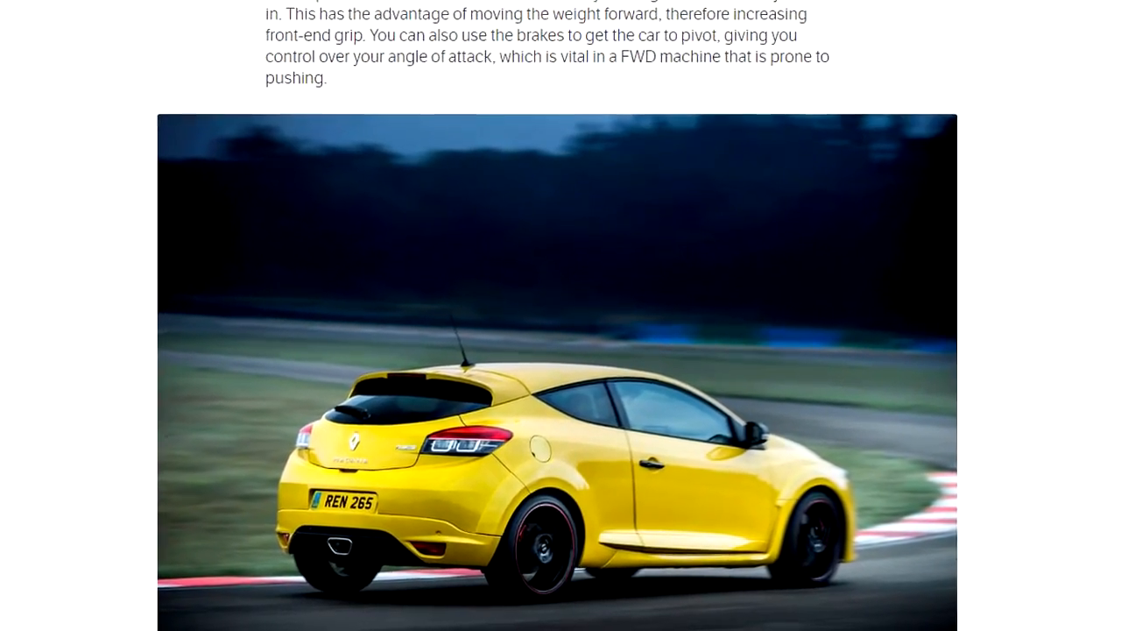